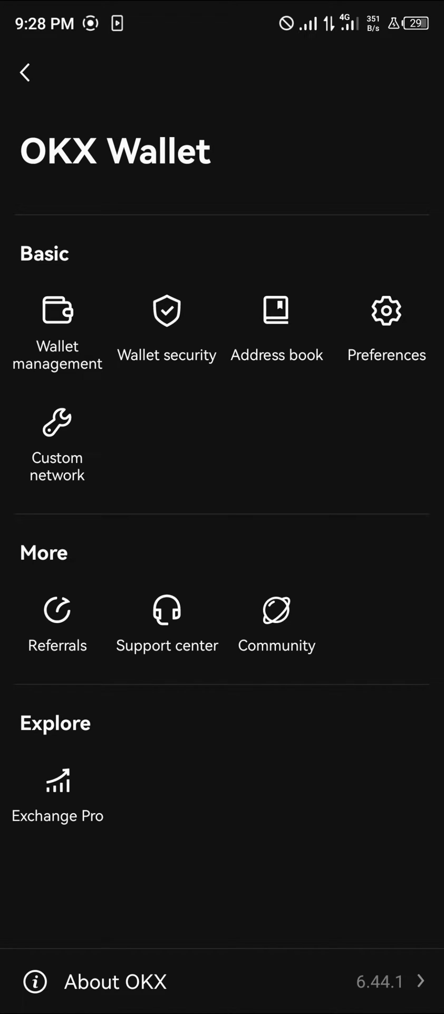
Open Wallet management from settings to reach the wallet Password prompt.
{"action": "left_click", "coordinate": [57, 327]}
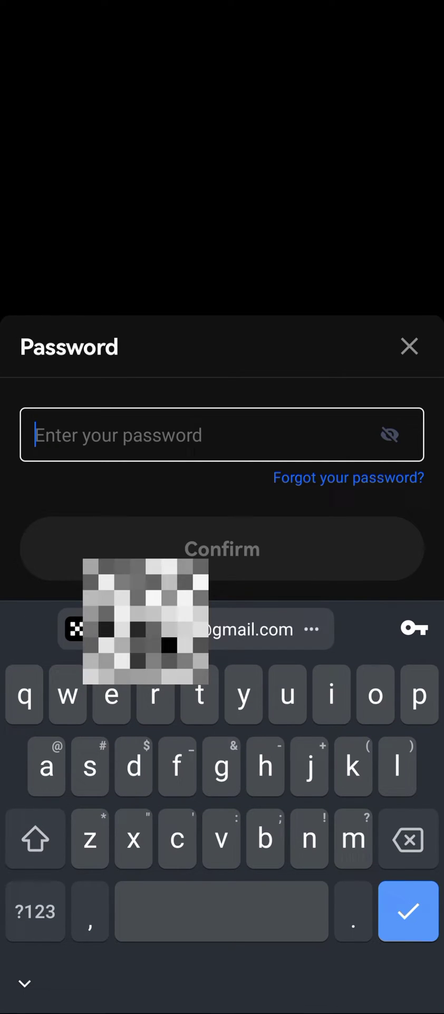
Enter the wallet password and confirm to open Edit wallet for Wallet A.
{"action": "type", "text": "password"}
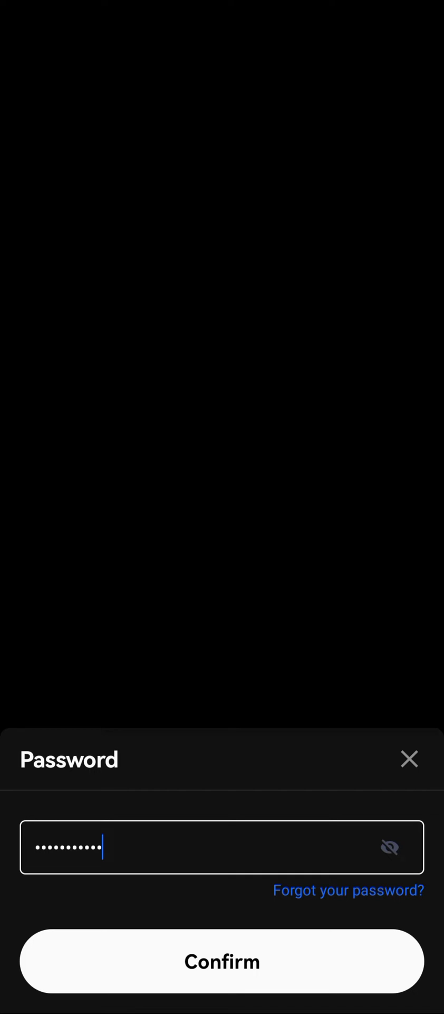
{"action": "left_click", "coordinate": [222, 961]}
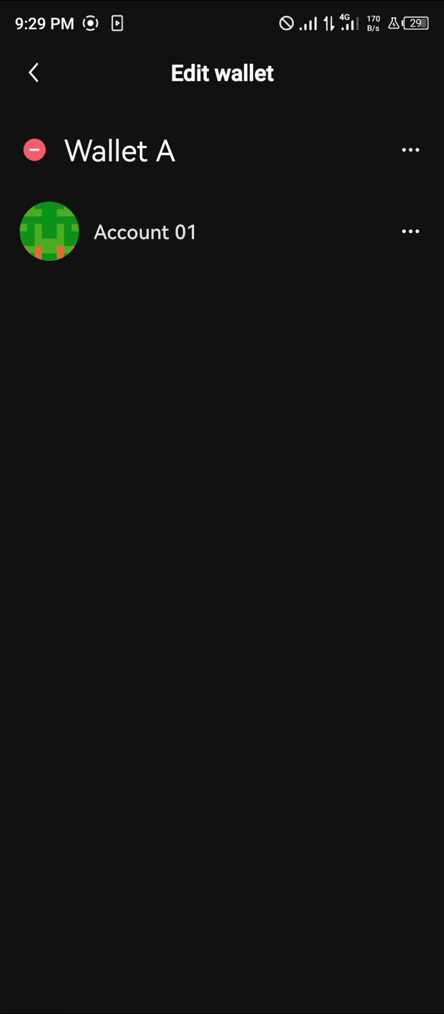